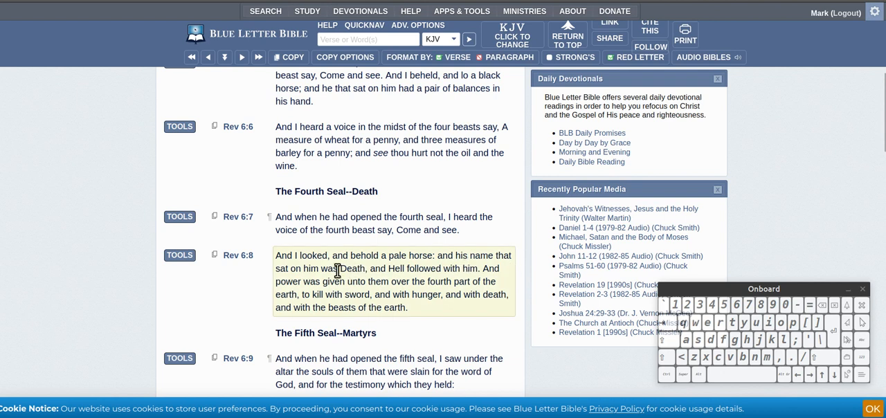
mouse_move(339, 279)
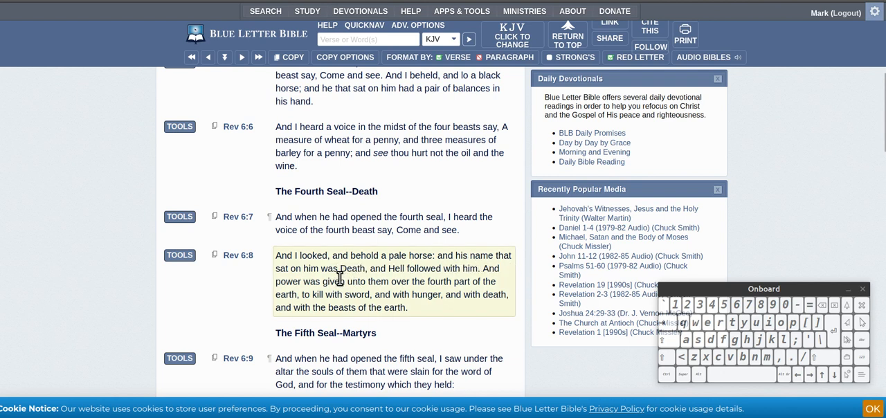
mouse_move(382, 288)
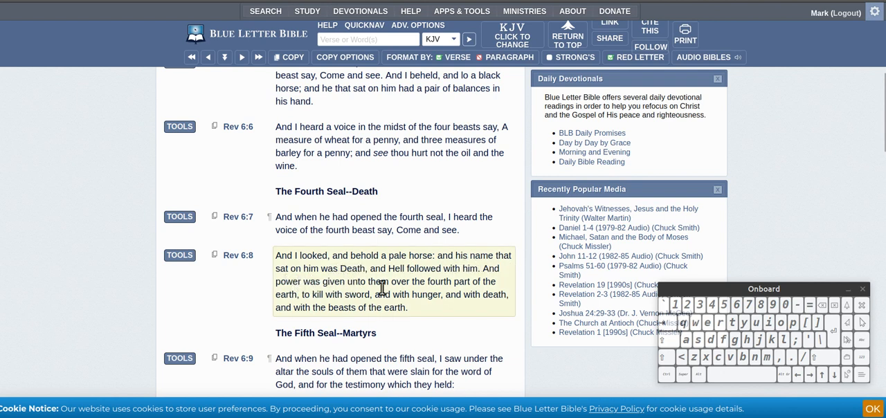
mouse_move(341, 283)
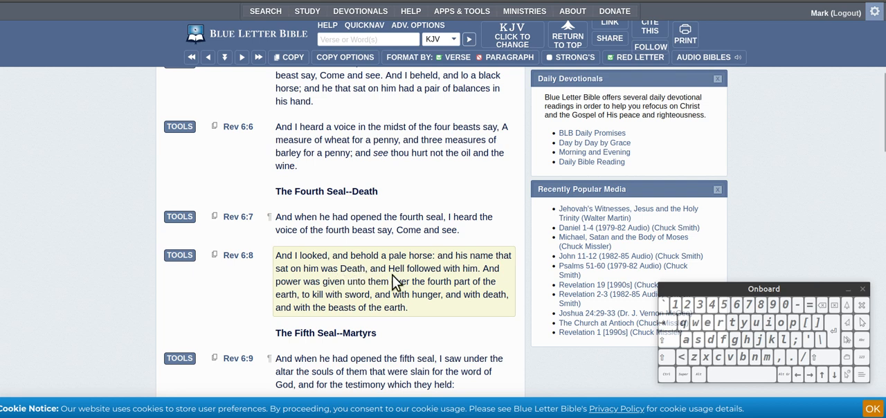
mouse_move(382, 283)
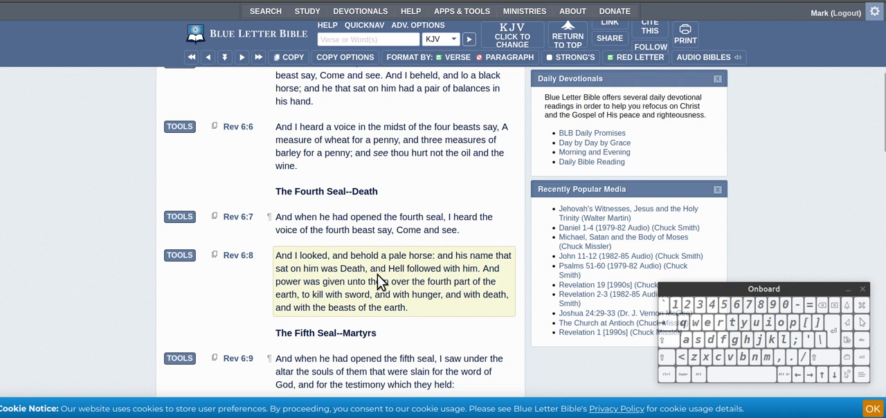
mouse_move(466, 281)
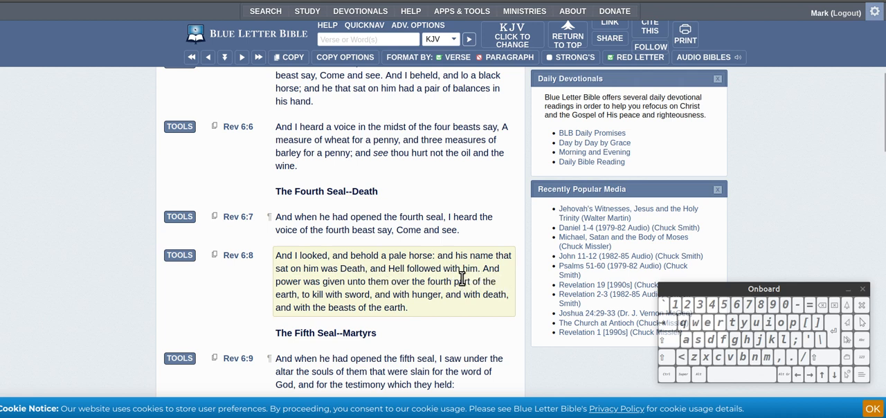
mouse_move(320, 295)
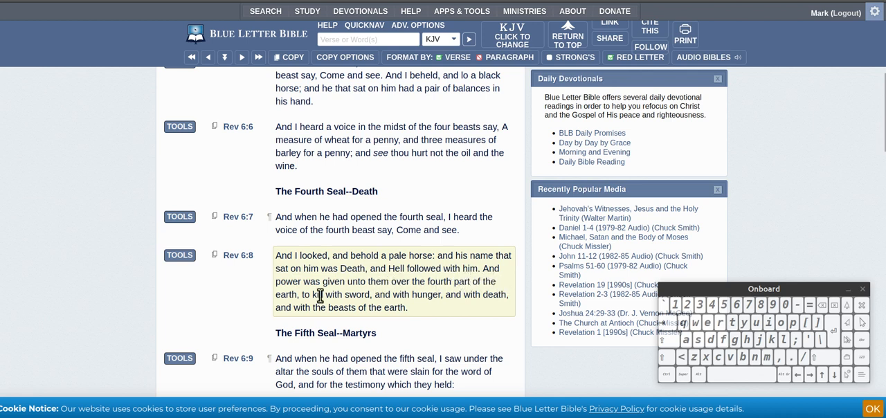
mouse_move(334, 307)
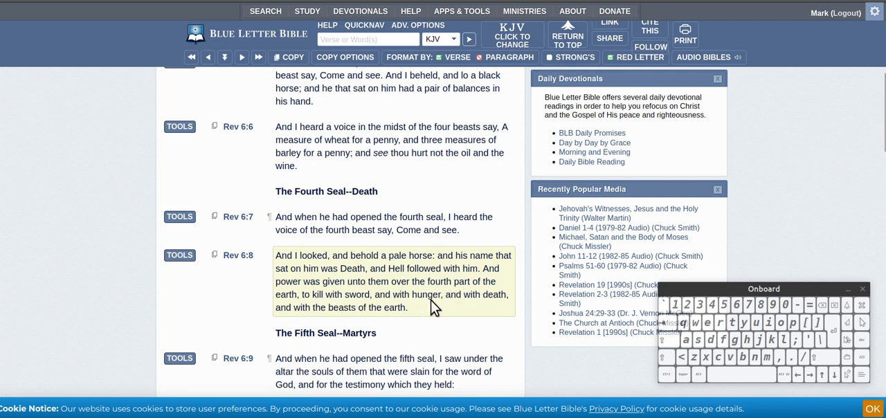
mouse_move(277, 321)
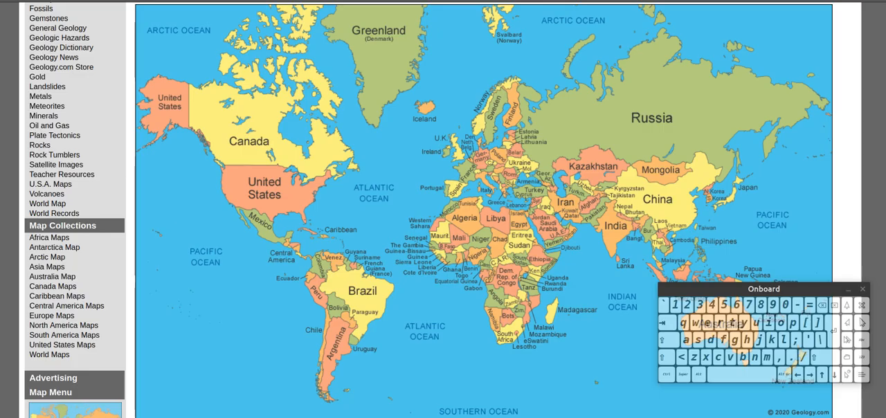
mouse_move(600, 170)
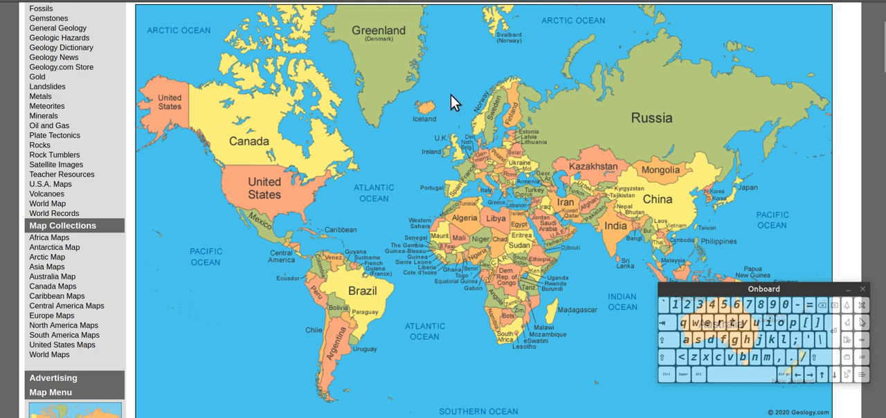
mouse_move(455, 155)
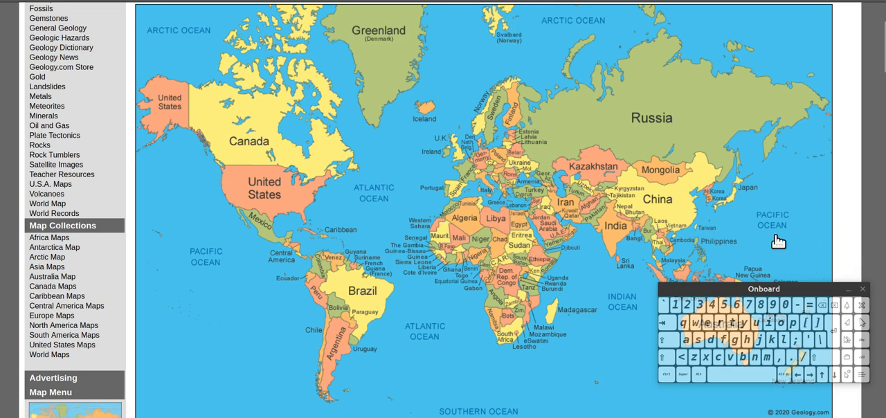
mouse_move(385, 72)
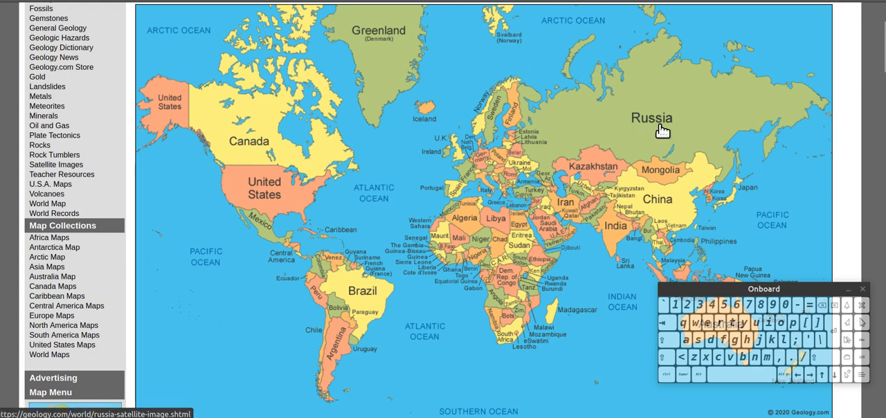
mouse_move(490, 69)
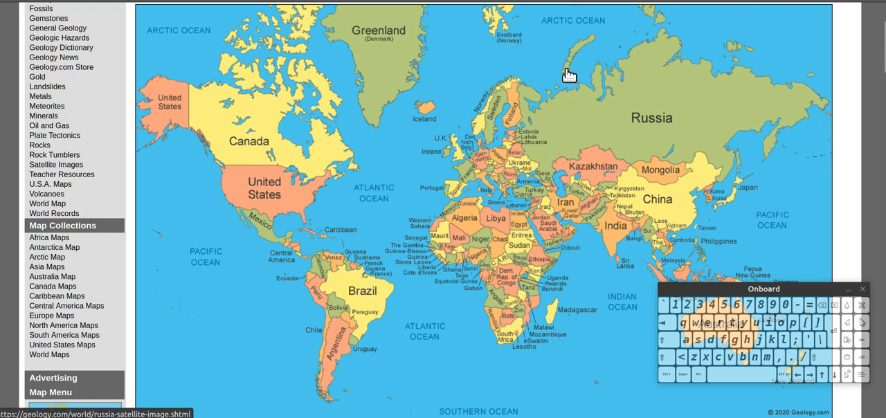
mouse_move(857, 202)
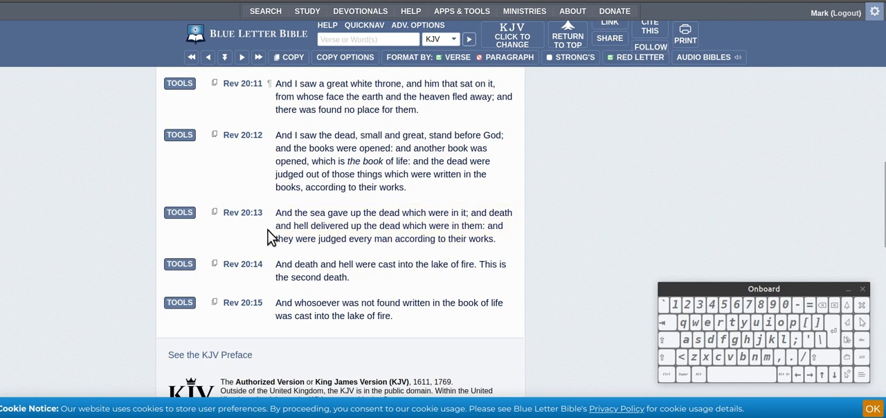
Step: Return to the Blue Letter Bible KJV Revelation 20 passage to read verse 13
left_click(394, 224)
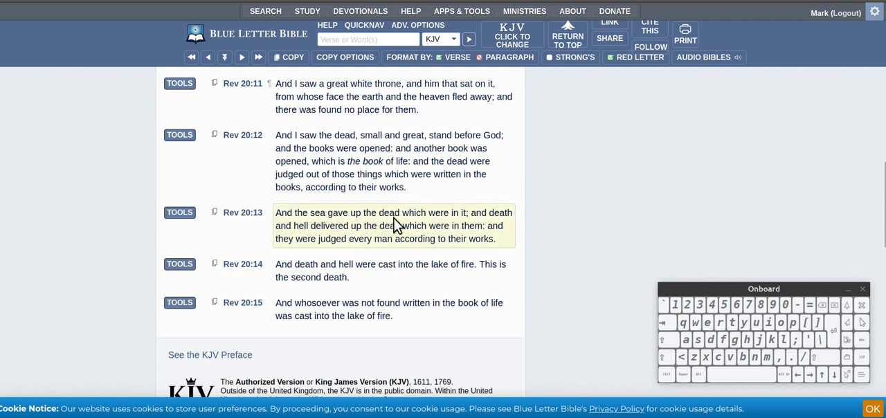
mouse_move(502, 224)
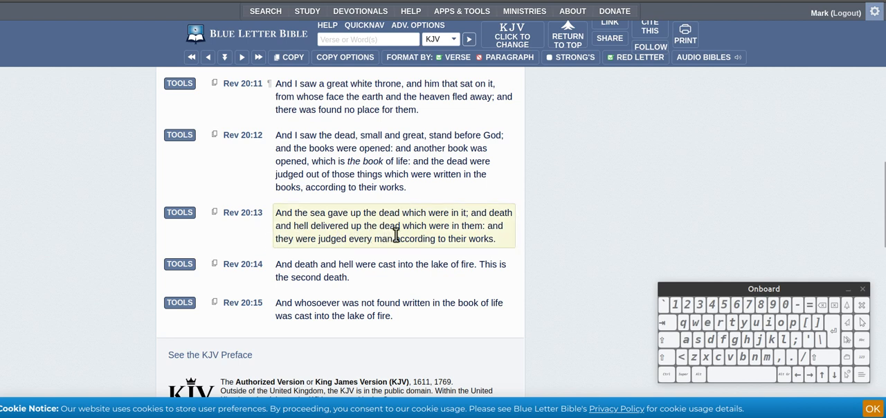
mouse_move(494, 227)
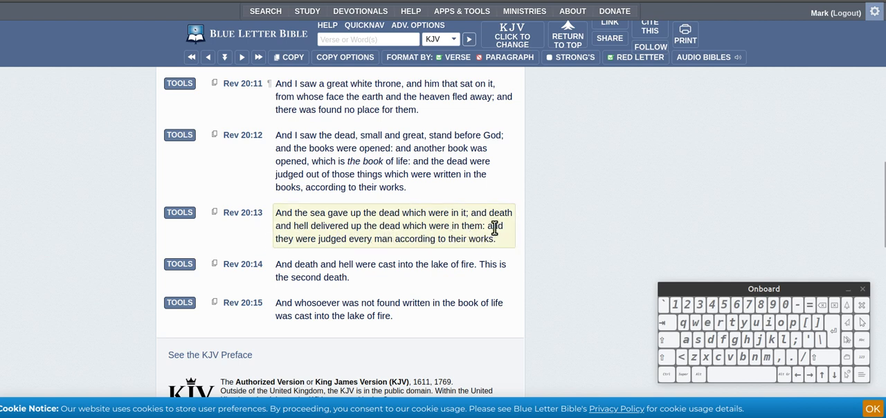
mouse_move(338, 238)
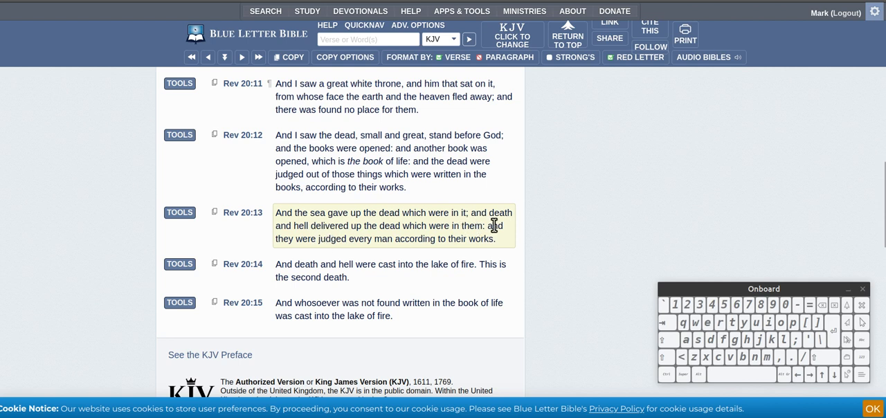
mouse_move(371, 235)
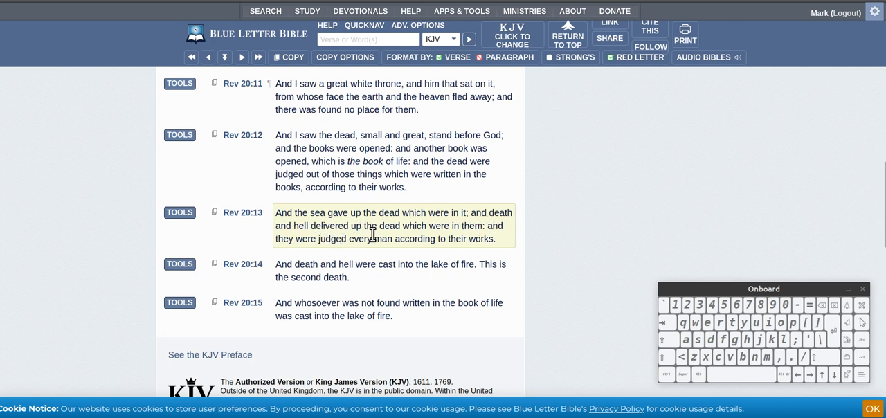
mouse_move(409, 231)
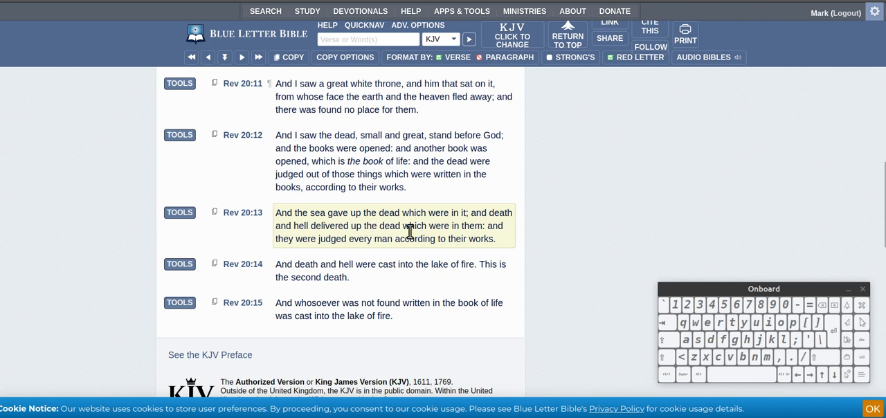
mouse_move(482, 228)
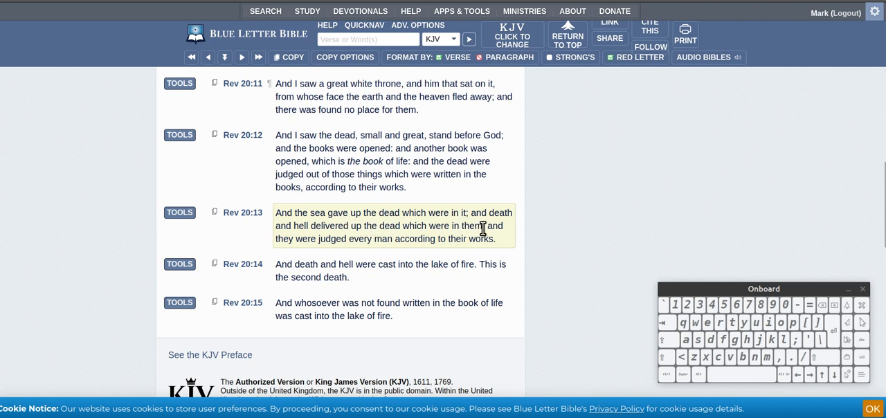
mouse_move(511, 233)
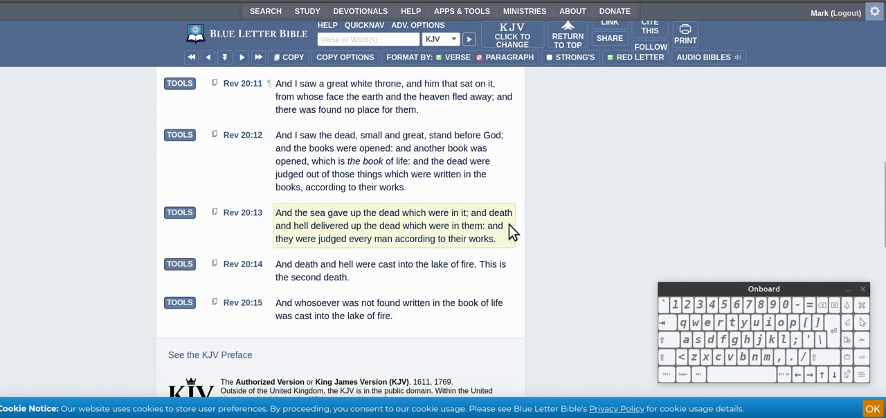
mouse_move(482, 224)
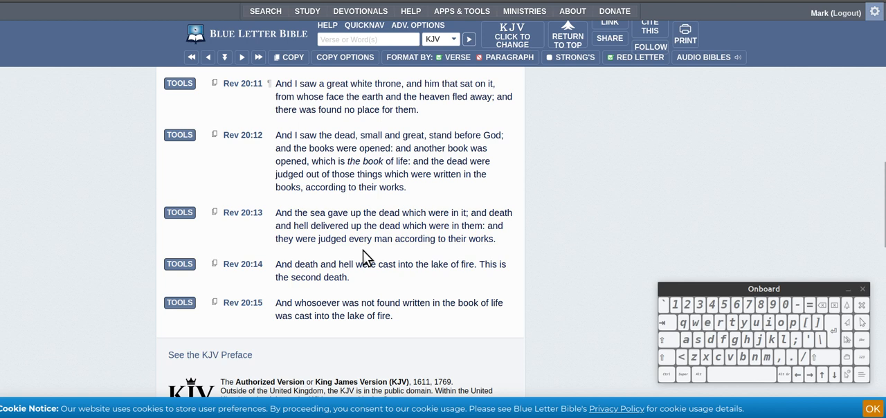
mouse_move(451, 255)
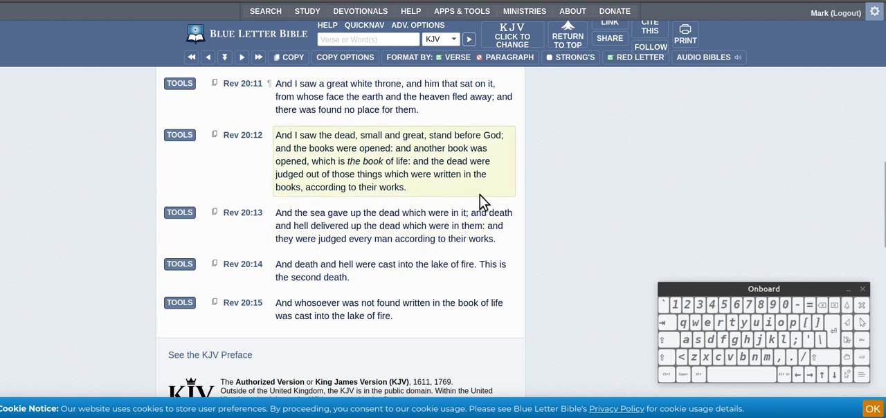
mouse_move(501, 162)
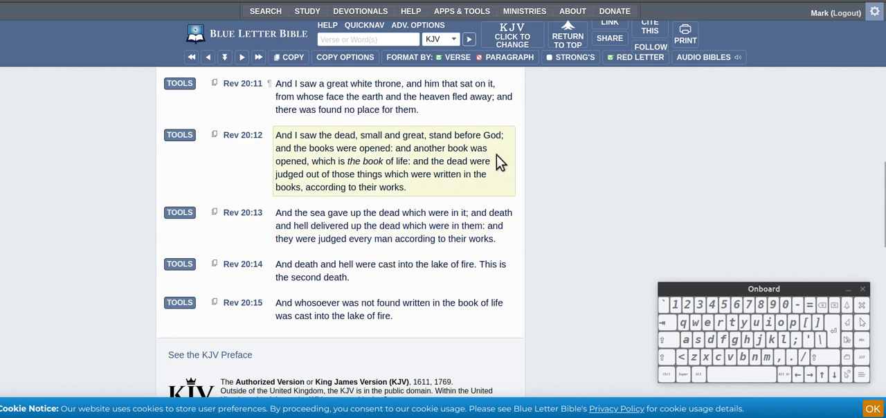
mouse_move(615, 203)
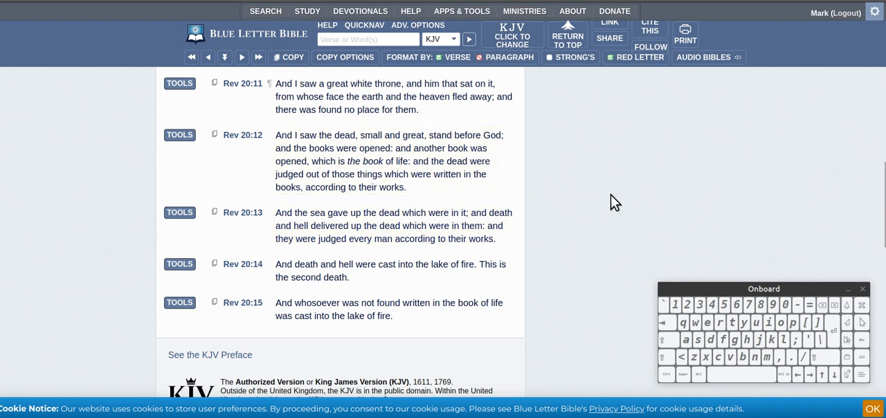